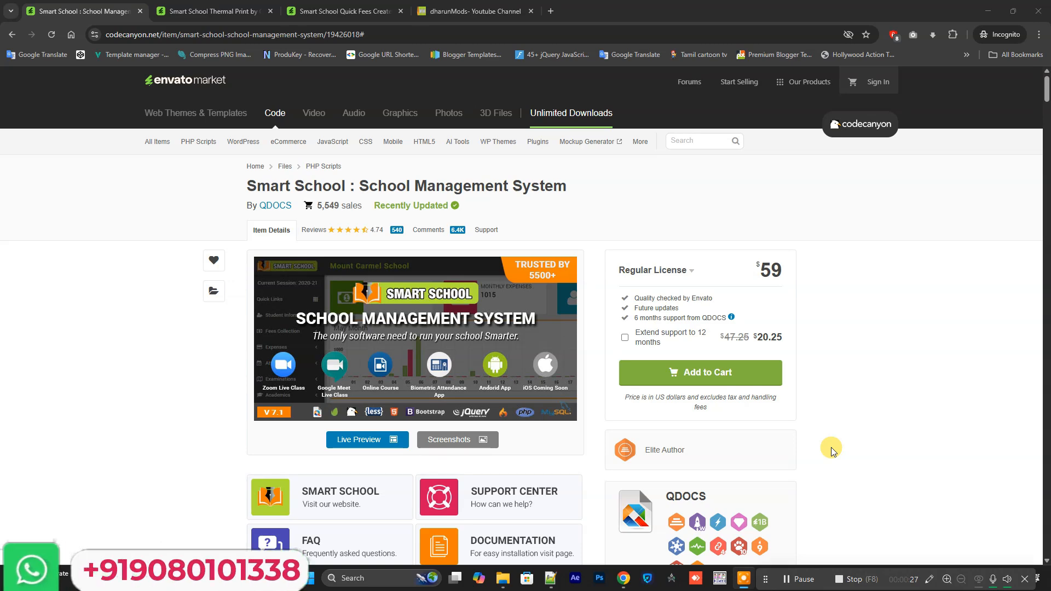
# - Bring up the Smart School admin dashboard with its April 2025 fee and expense charts
pyautogui.click(476, 11)
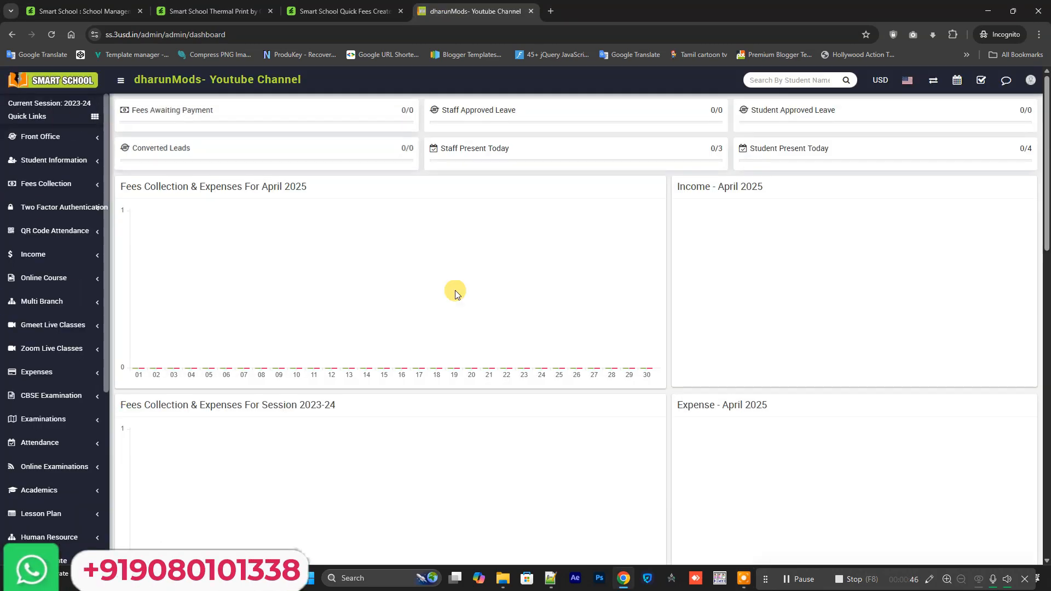
pyautogui.moveTo(189, 350)
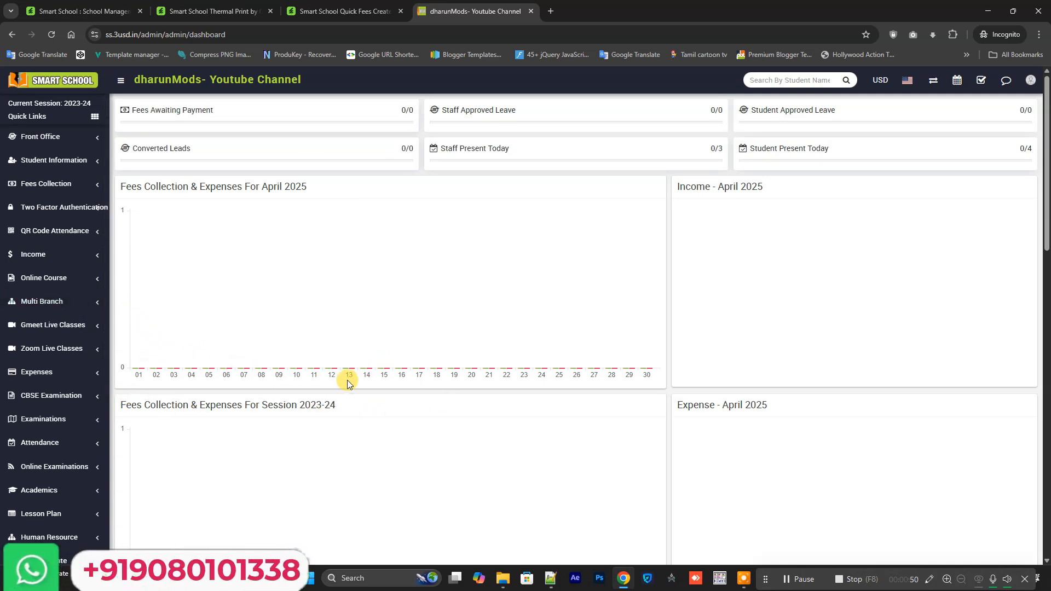
pyautogui.moveTo(326, 400)
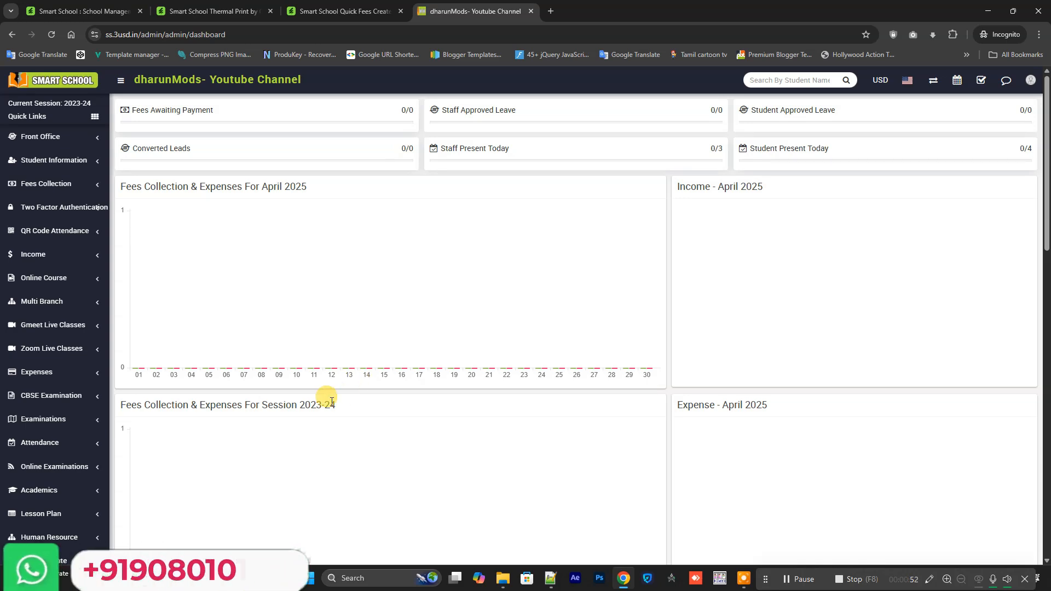
# - View the $49 Thermal Print and Quick Fees Create CodeCanyon listings, then return to the dashboard
pyautogui.click(211, 11)
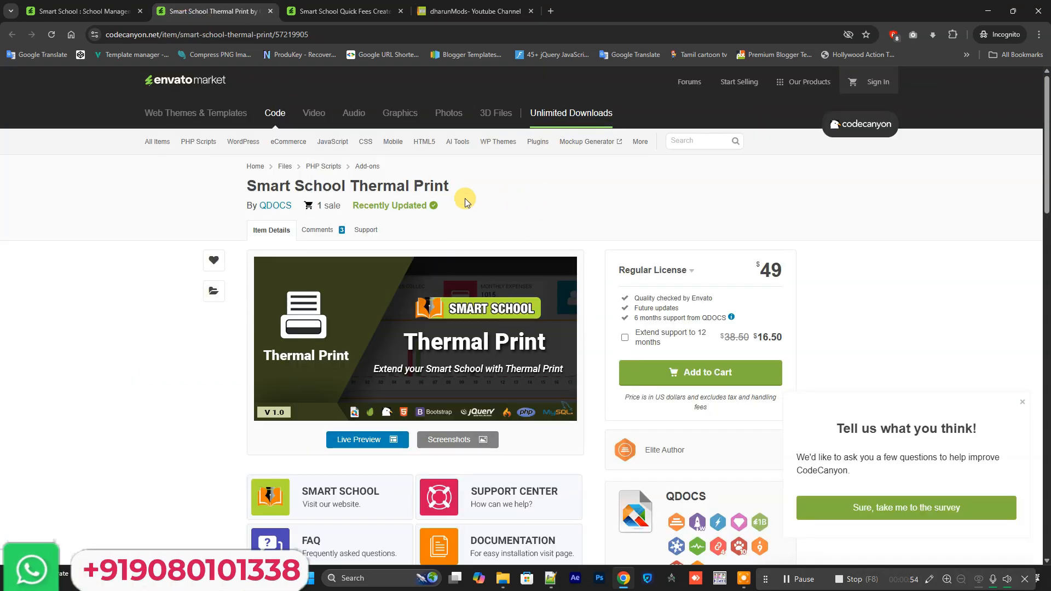
pyautogui.click(344, 11)
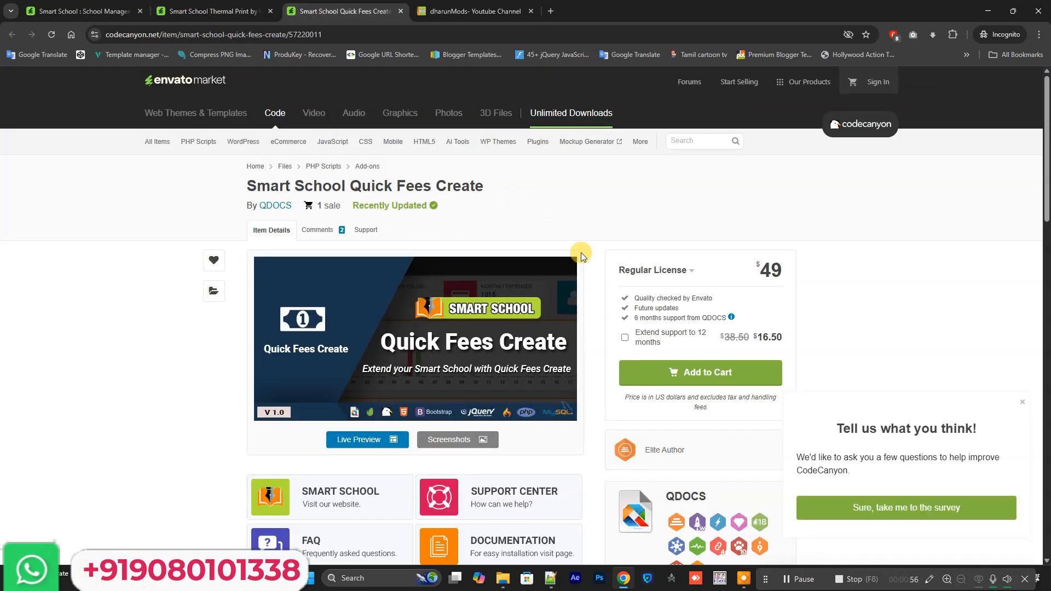
pyautogui.click(473, 11)
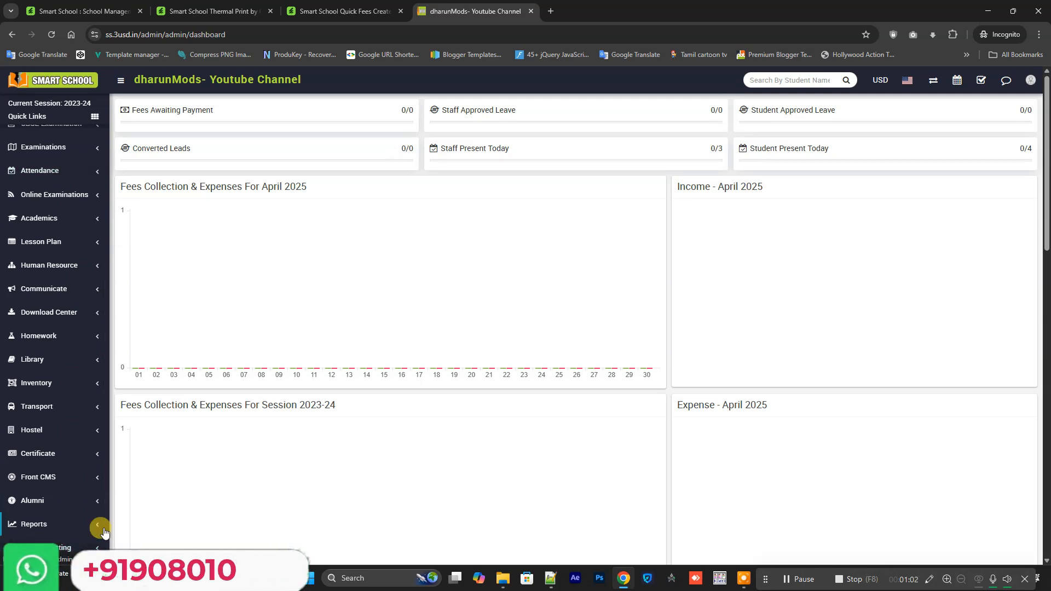
# - Expand System Setting, view the $59 CodeCanyon listing, and open System Update showing 7.1.0
pyautogui.click(45, 190)
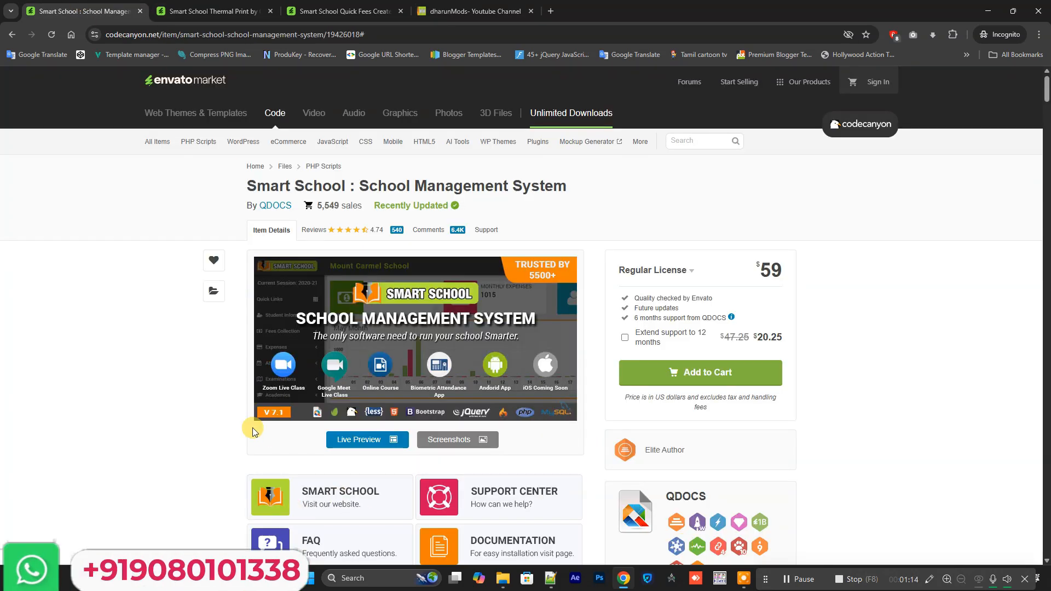
pyautogui.click(476, 11)
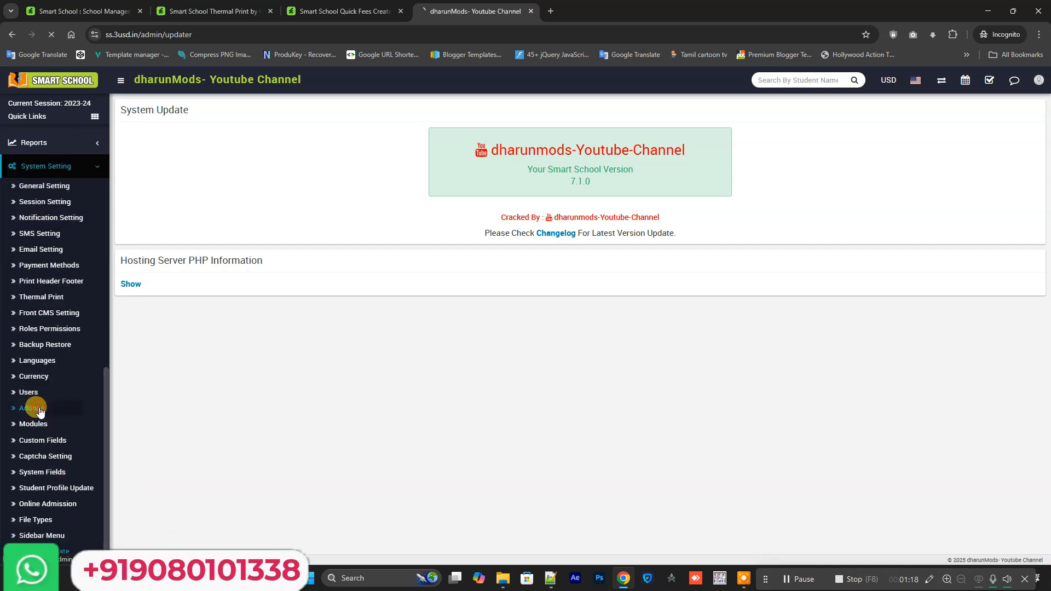
# - Open System Setting > Addons to review the Thermal Print, Quick Fees, QR Attendance and CBSE addons
pyautogui.click(29, 409)
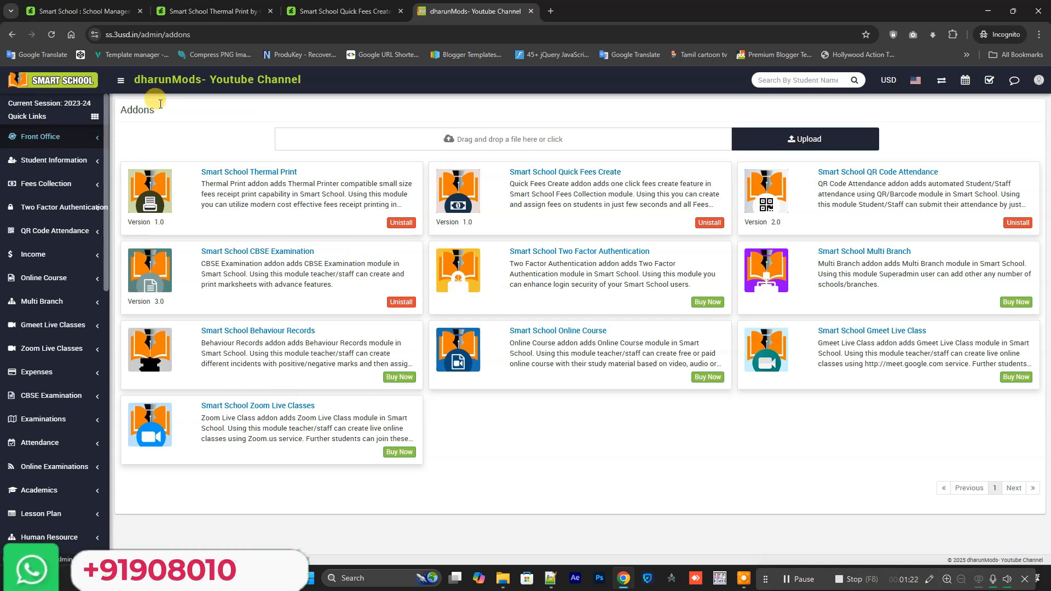
pyautogui.moveTo(488, 240)
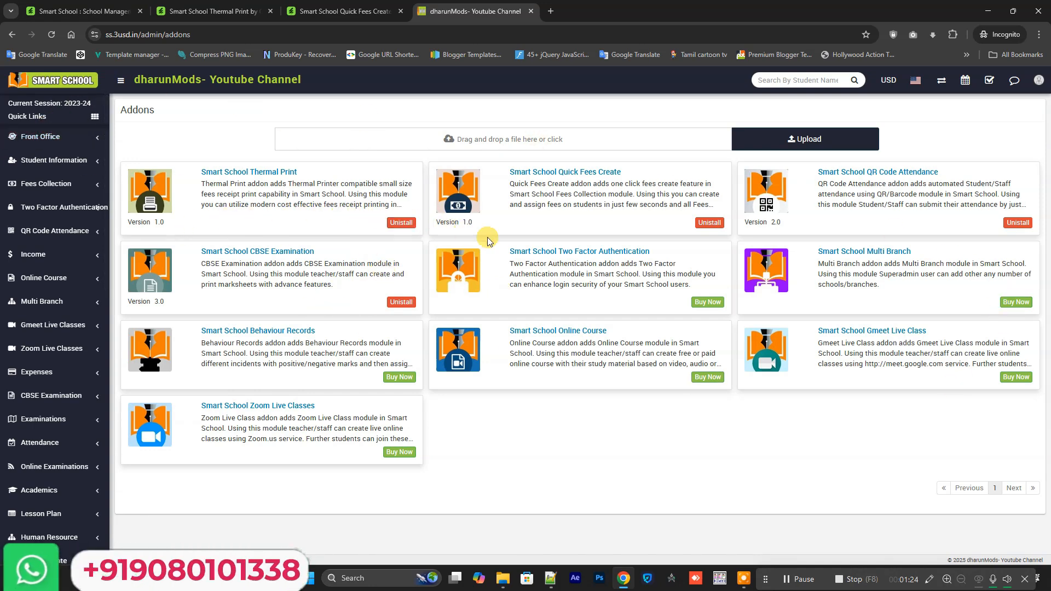
pyautogui.moveTo(622, 219)
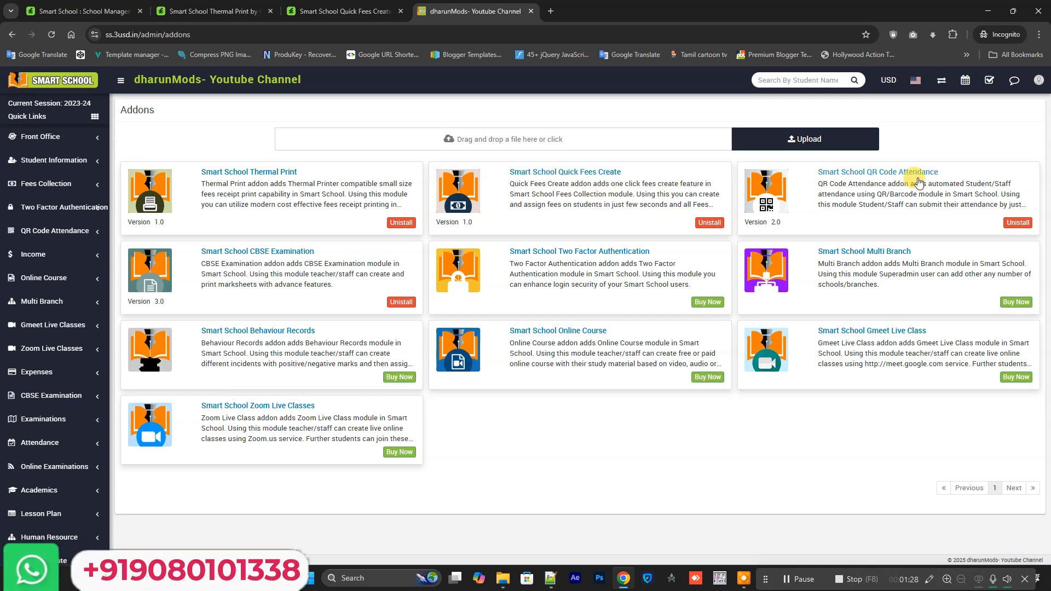
pyautogui.moveTo(803, 226)
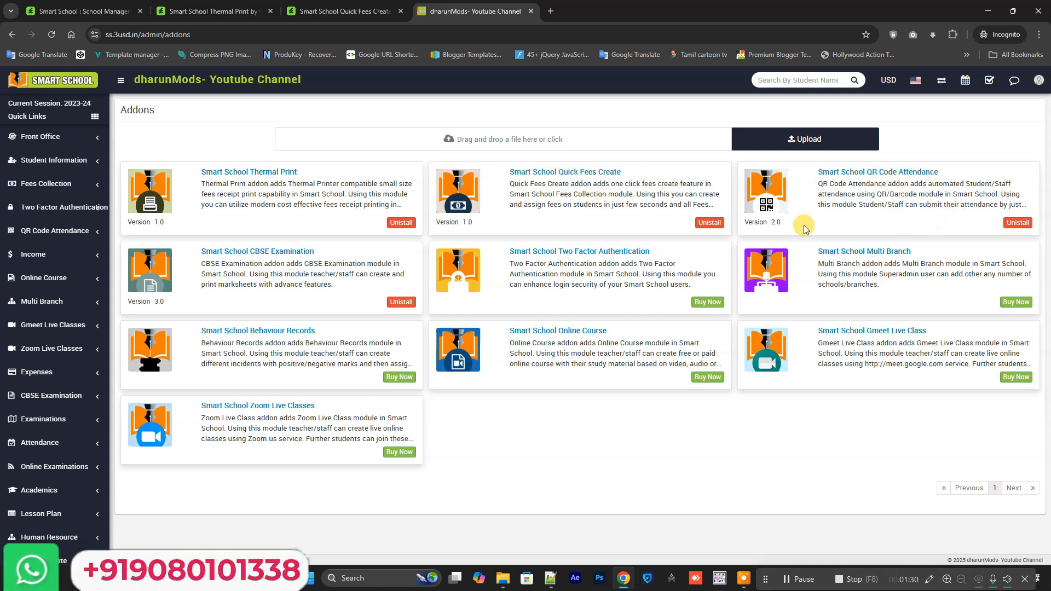
pyautogui.moveTo(106, 297)
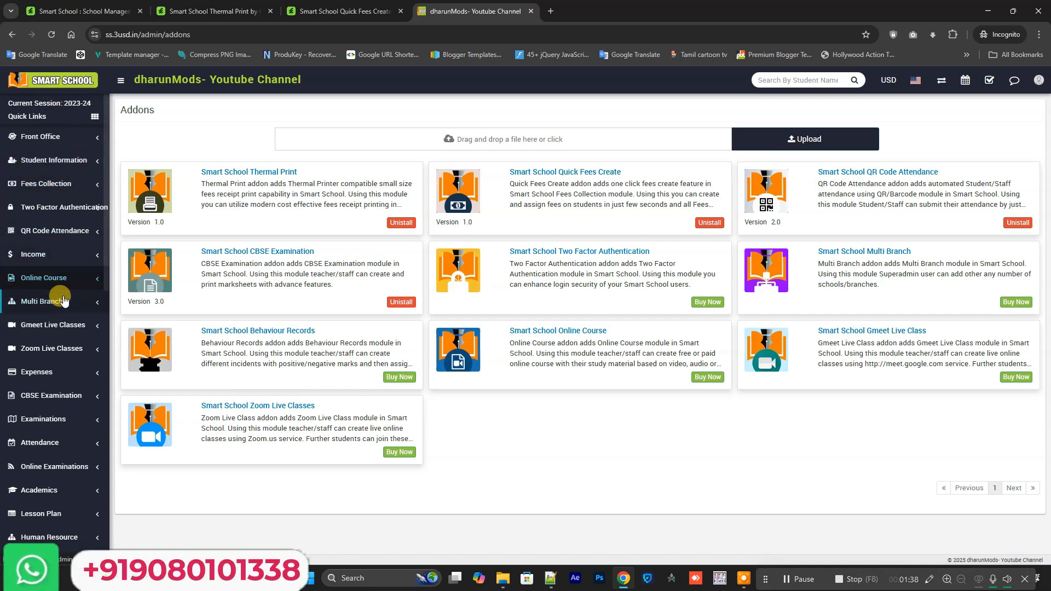
# - Open QR Code Attendance settings showing auto attendance enabled and the primary back camera
pyautogui.click(53, 231)
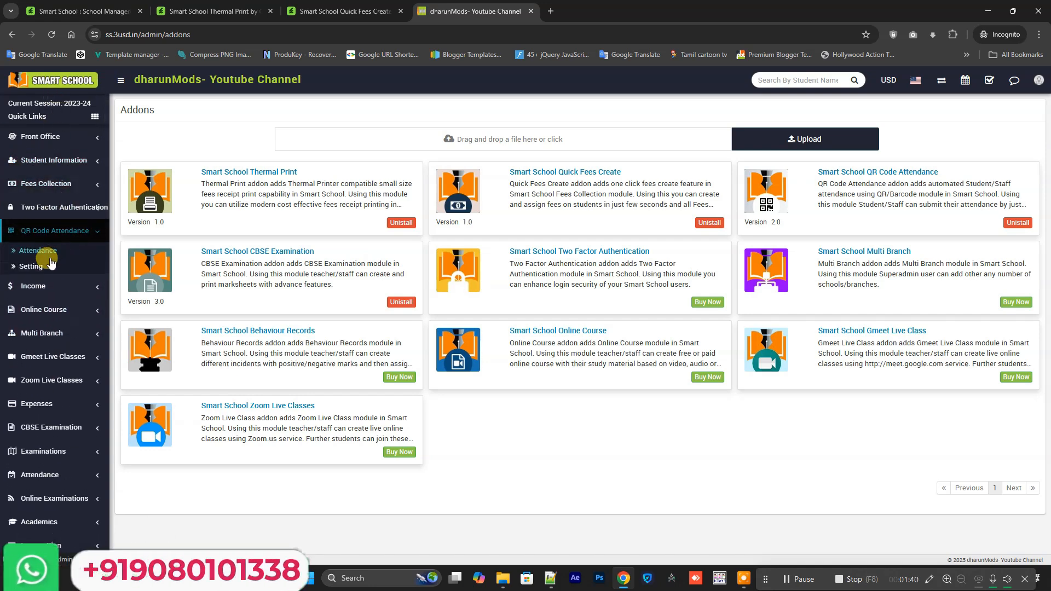
pyautogui.click(30, 266)
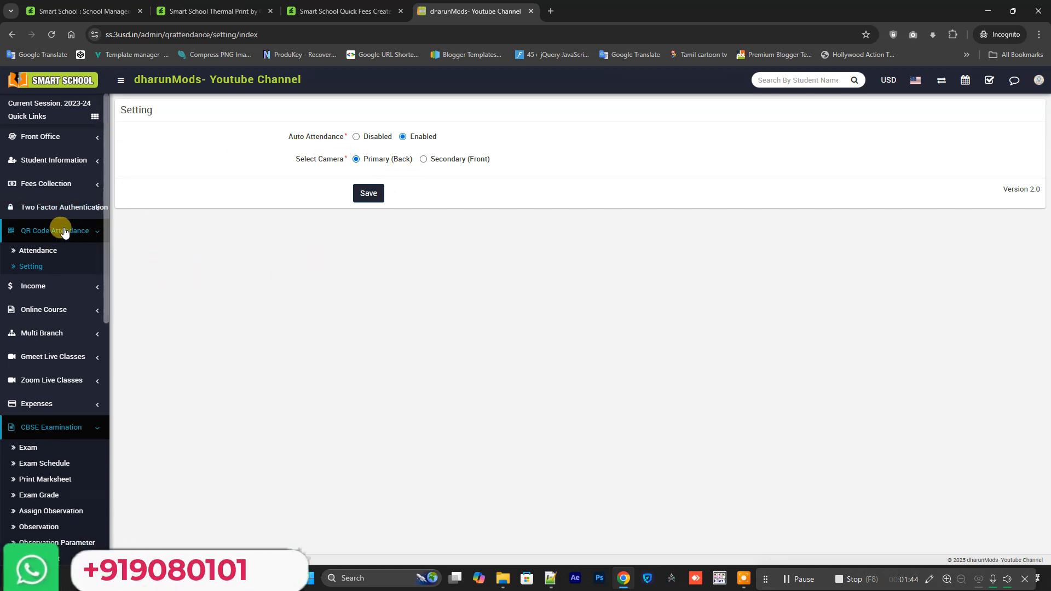
pyautogui.click(53, 230)
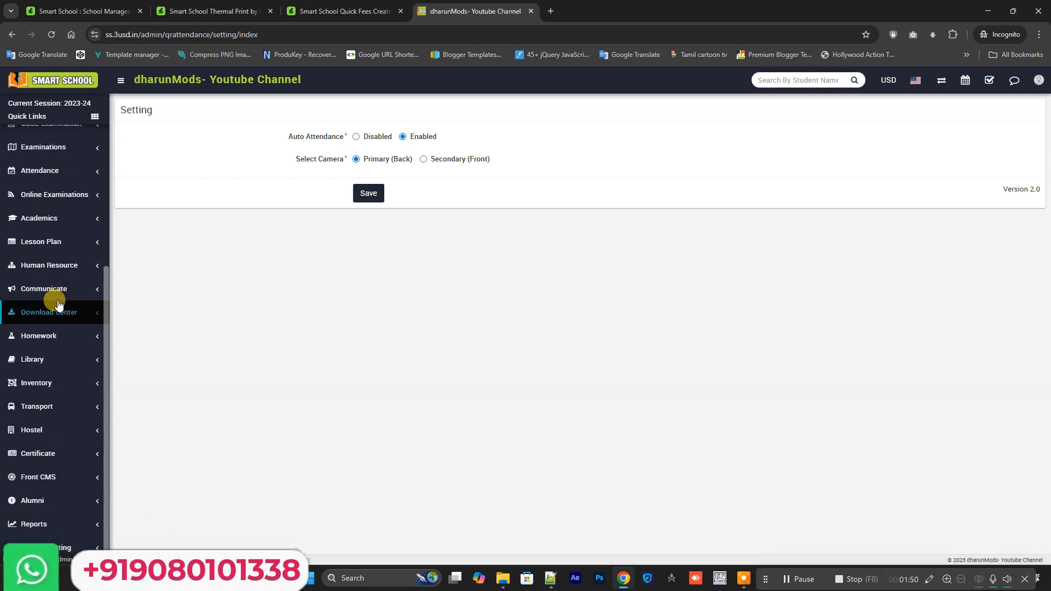
# - Open Thermal Print settings showing printing disabled with school name, address and footer text
pyautogui.click(45, 165)
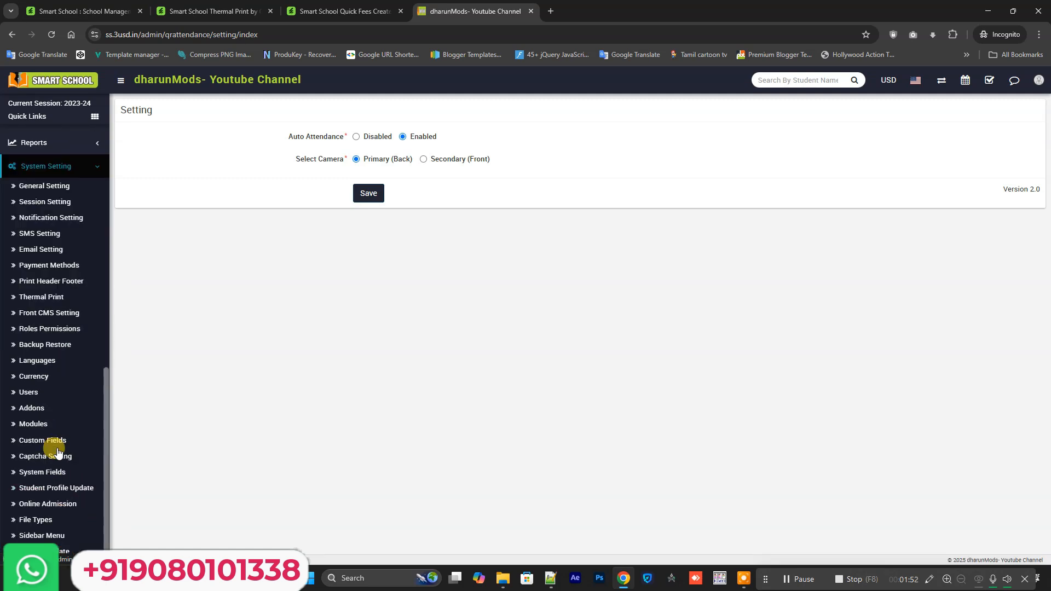
pyautogui.click(41, 297)
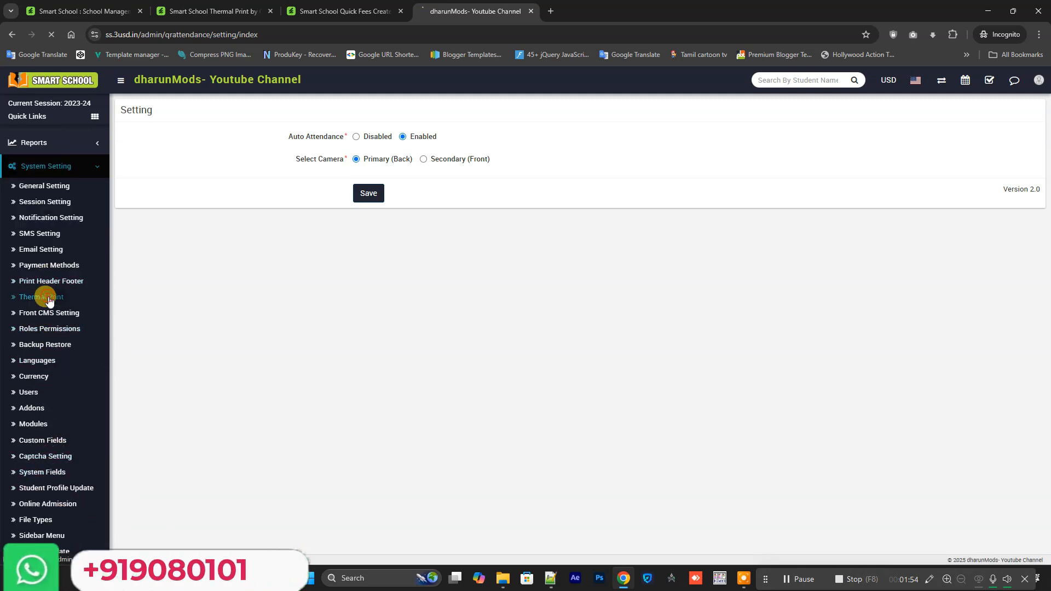
pyautogui.click(40, 297)
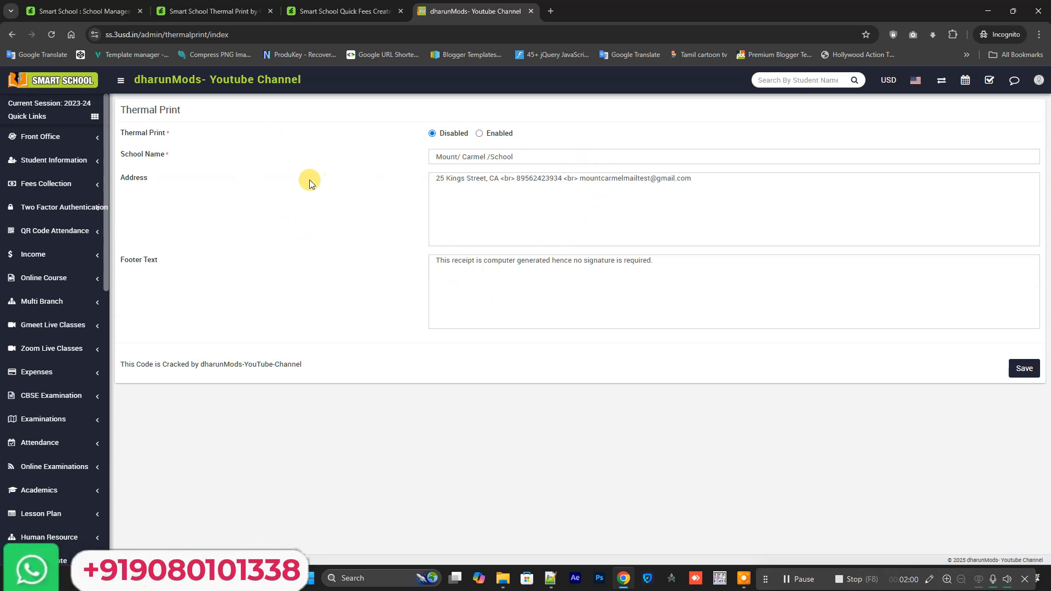
pyautogui.moveTo(696, 353)
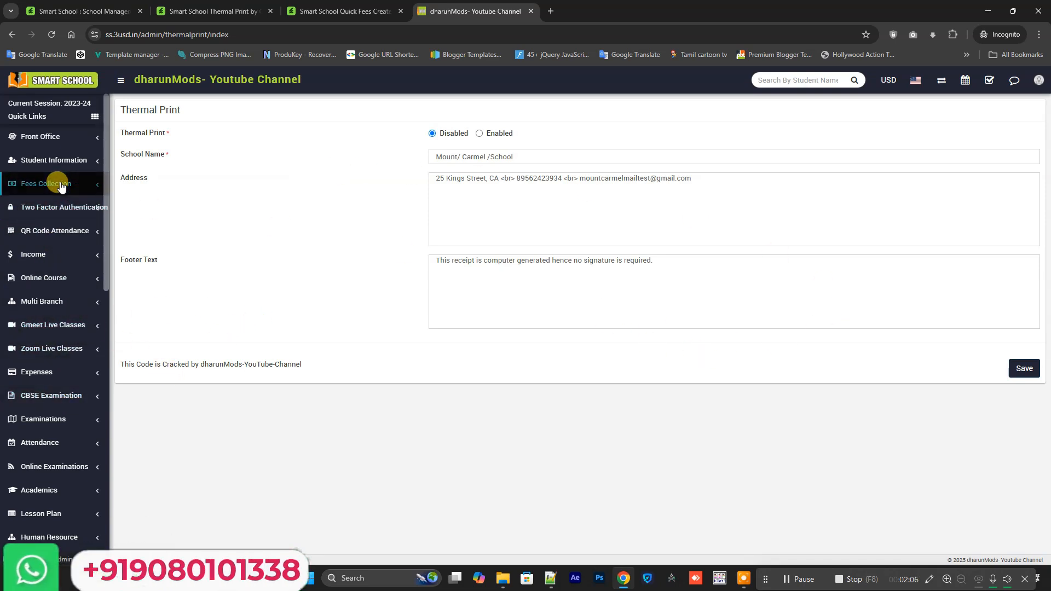
# - Open Fees Collection > Quick Fees to view the Class, Section and Student selectors
pyautogui.click(45, 183)
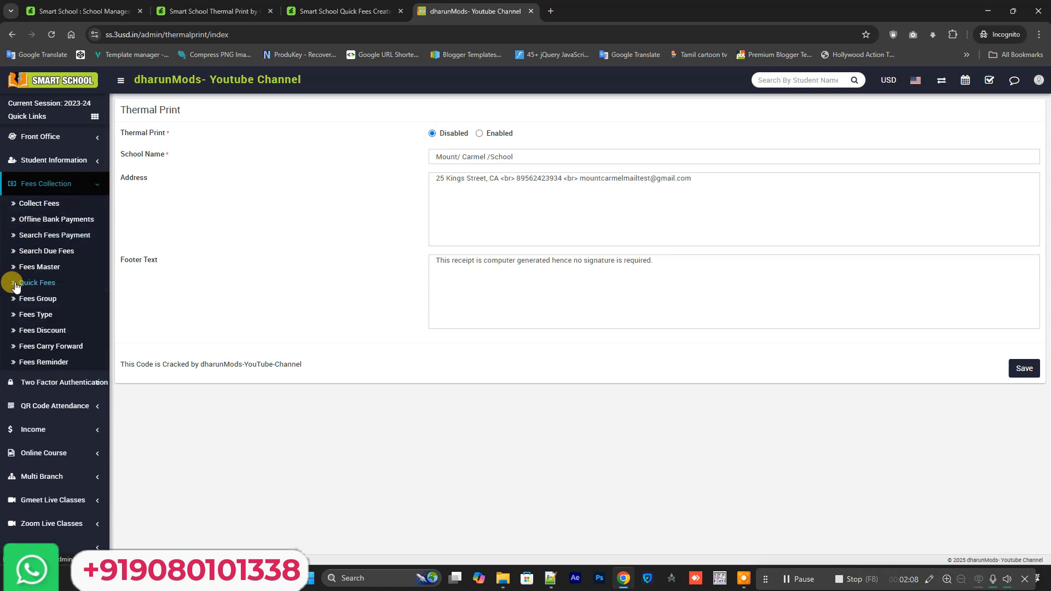
pyautogui.click(37, 282)
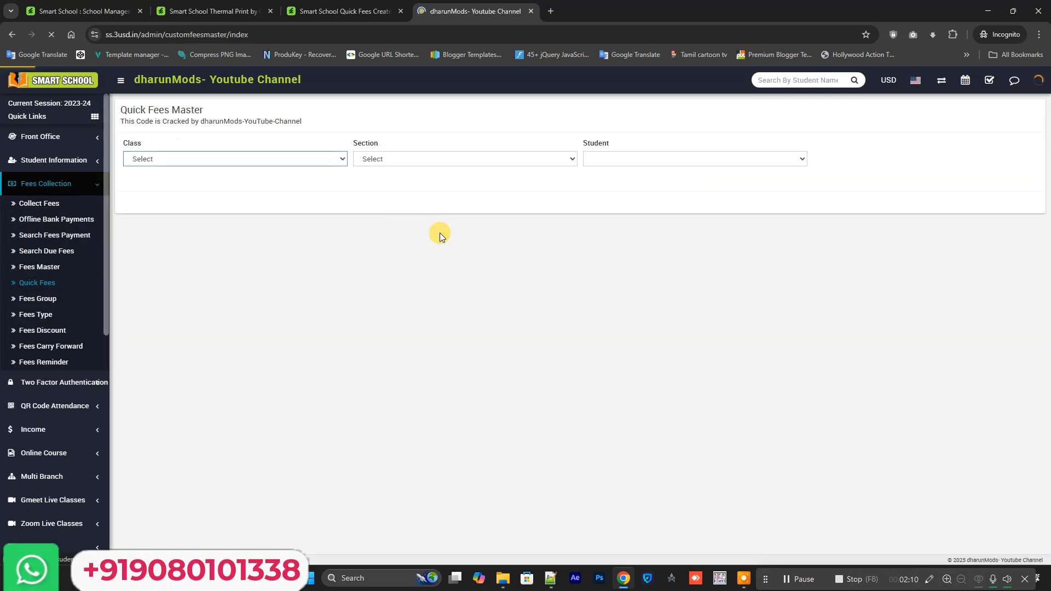
pyautogui.click(464, 159)
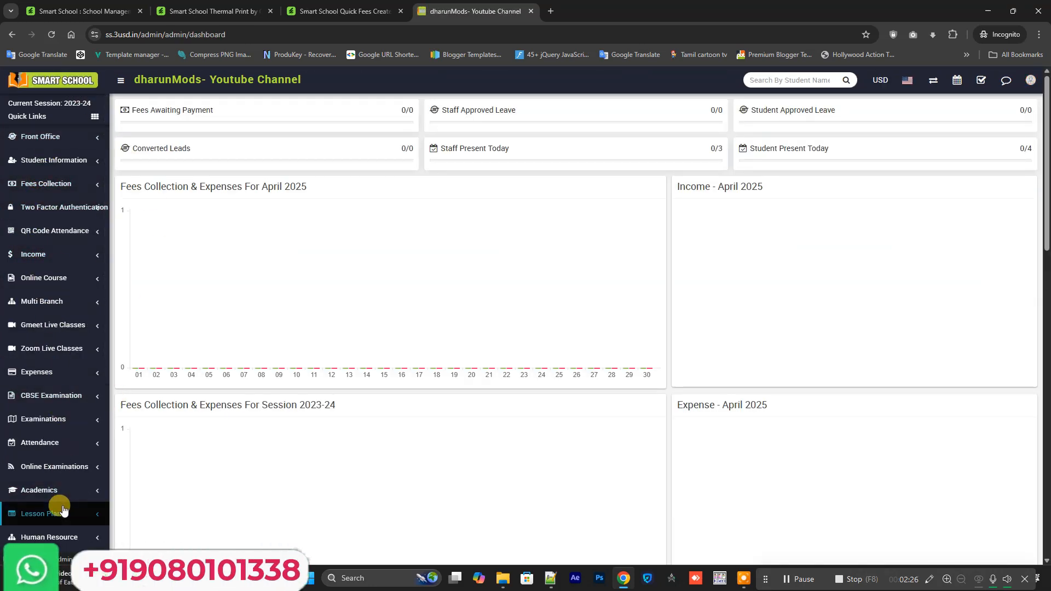
# - Scroll down the sidebar menu on the admin dashboard
pyautogui.scroll(-3)
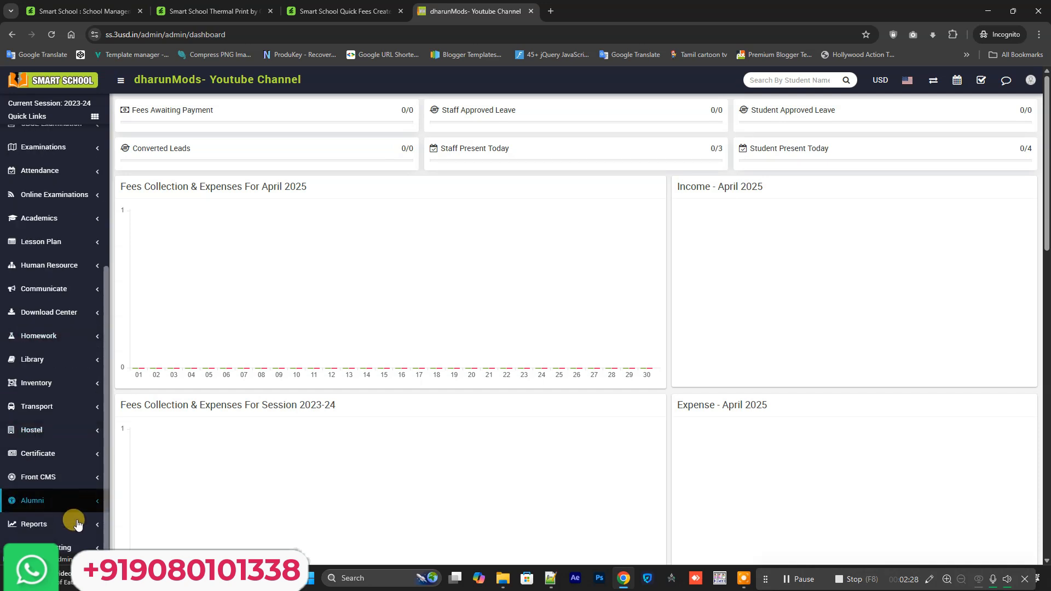
pyautogui.moveTo(428, 489)
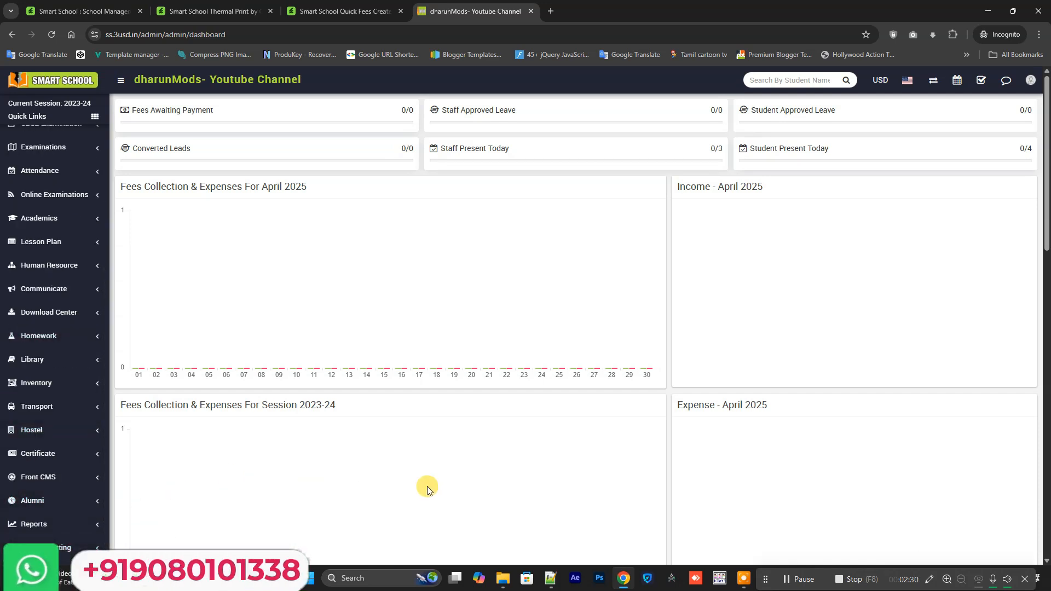